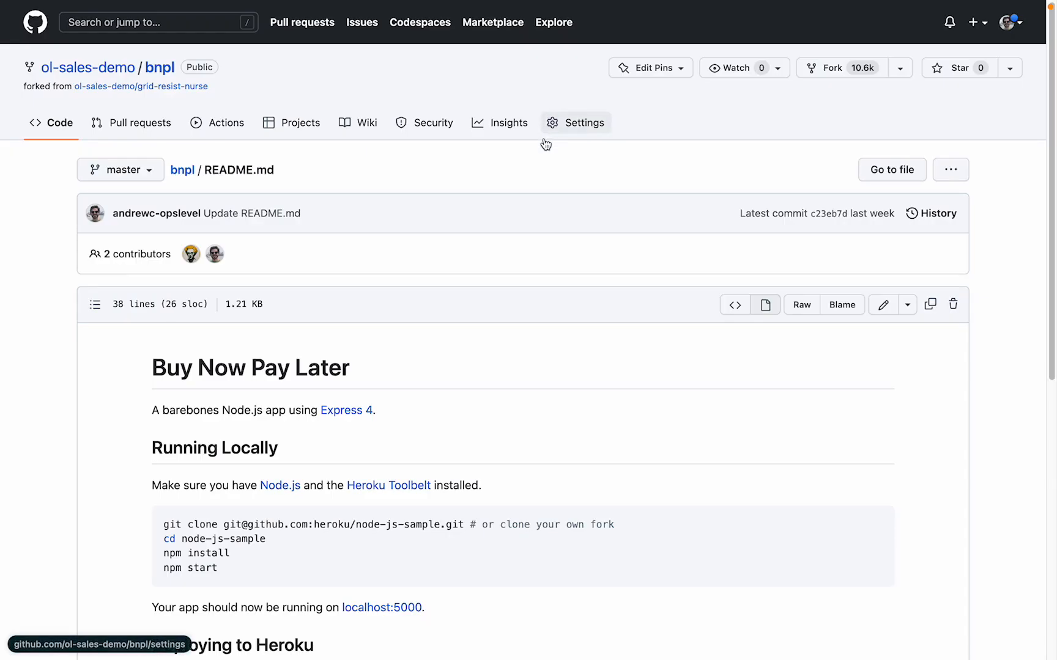
pyautogui.moveTo(533, 252)
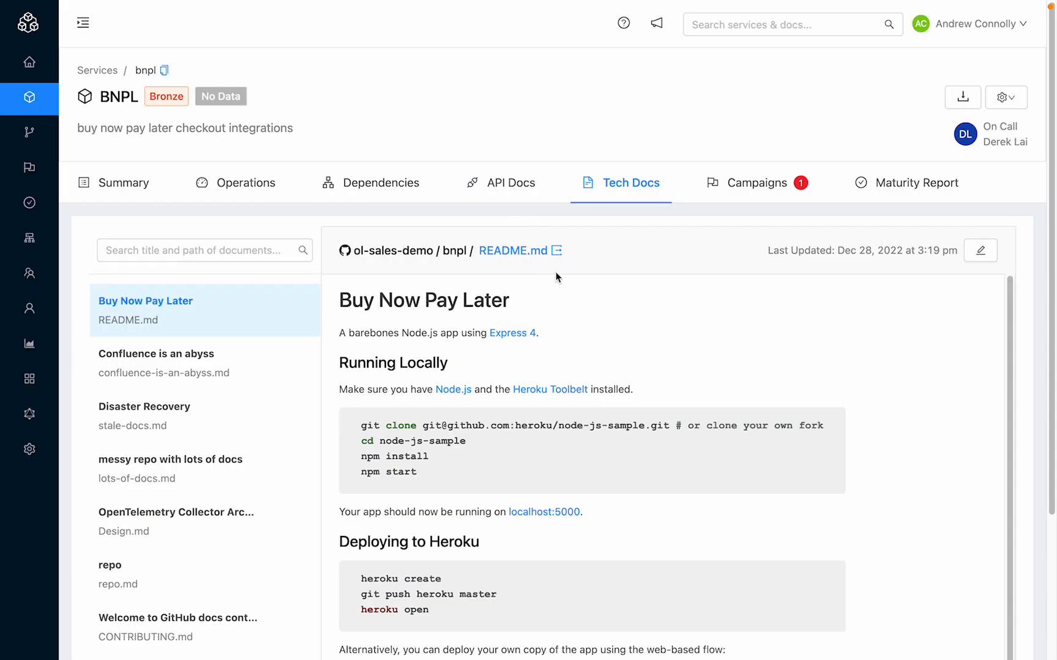
pyautogui.moveTo(625, 335)
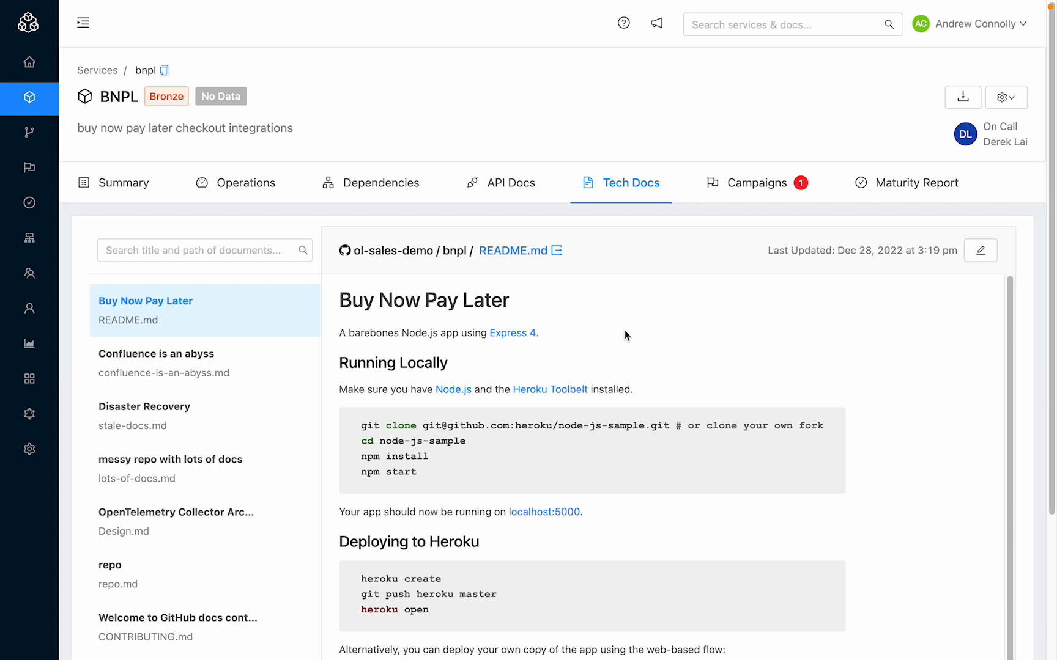
pyautogui.moveTo(689, 326)
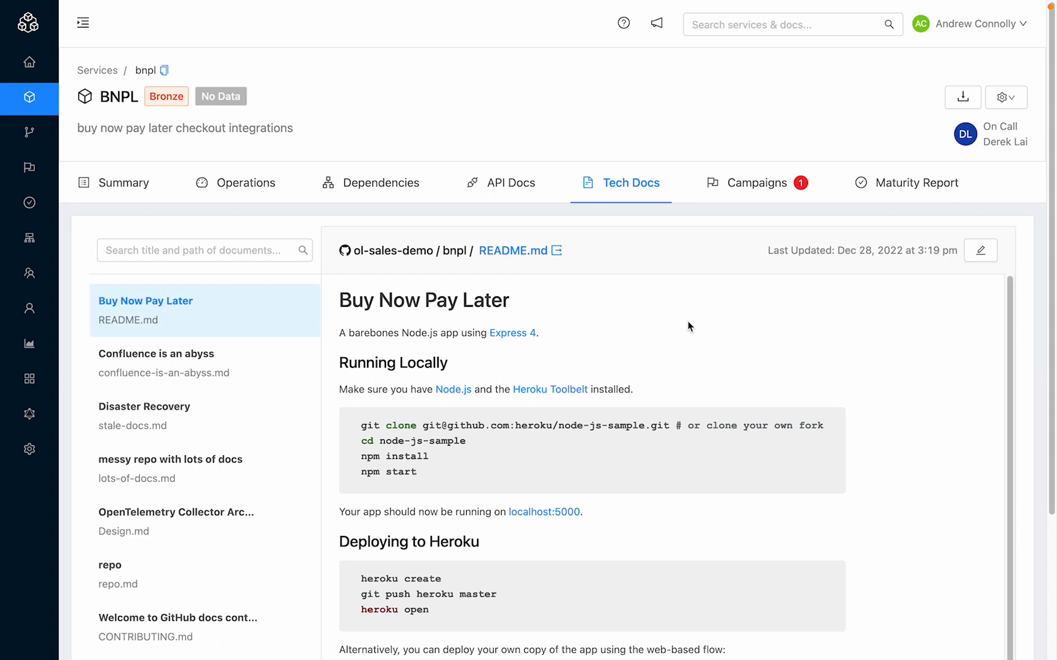
pyautogui.moveTo(759, 61)
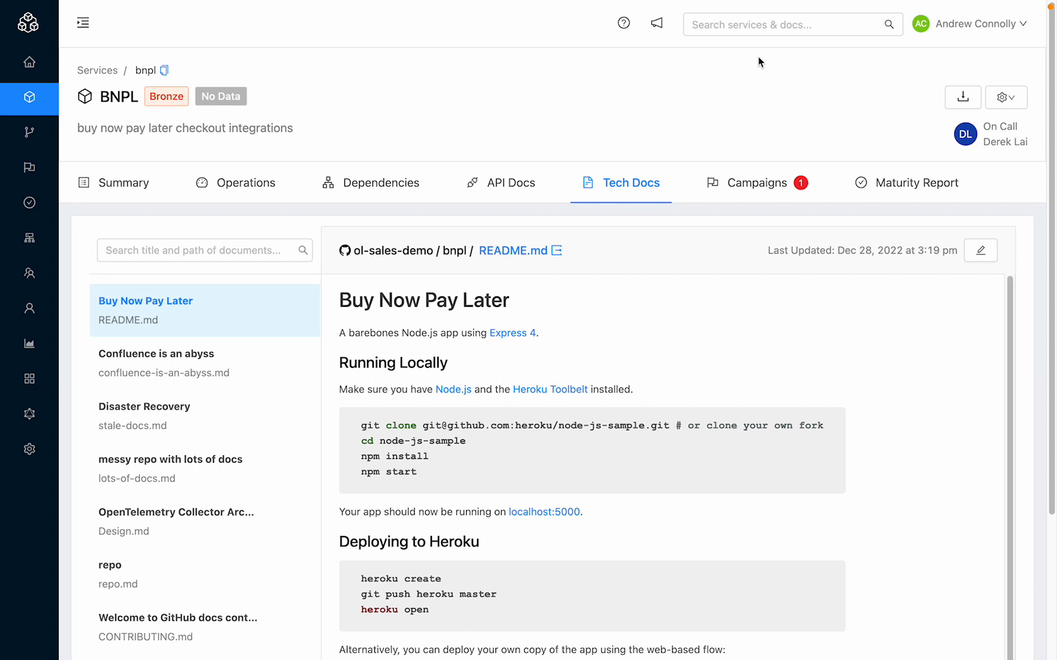
# - Search OpsLevel for 'disaster' and list the four matching tech docs
pyautogui.write('disaste')
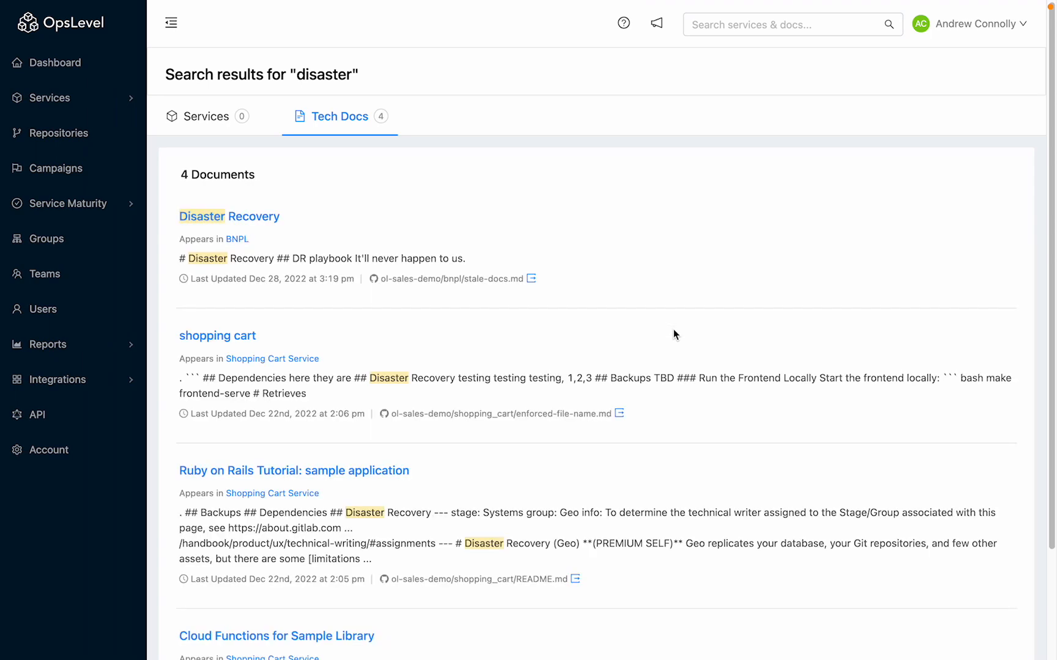
pyautogui.moveTo(599, 223)
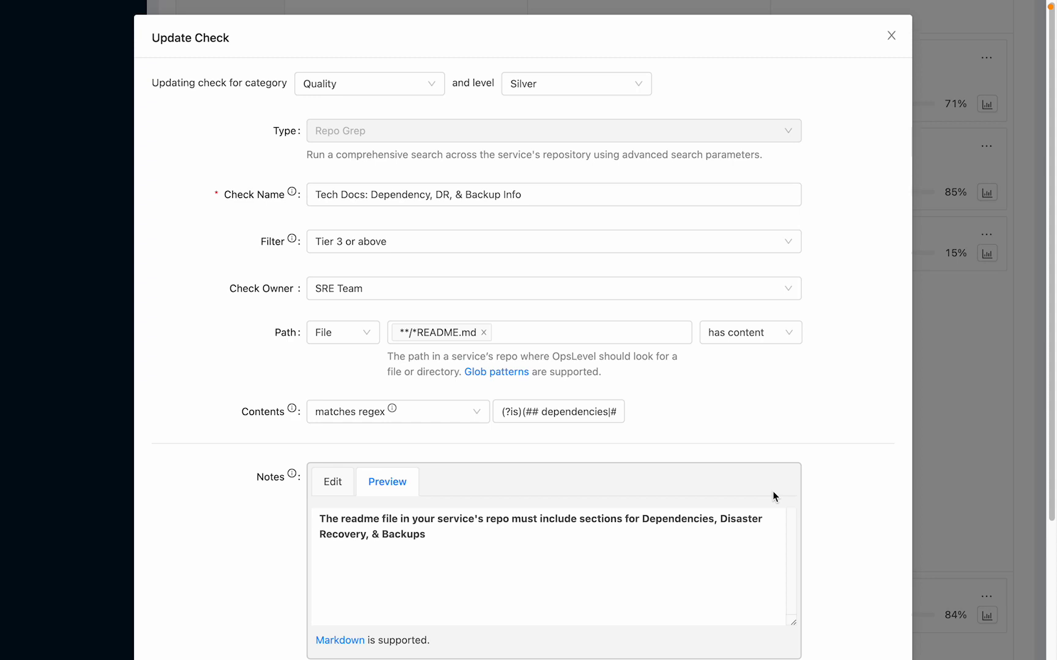
# - Open the Update Check dialog for the Tech Docs: Dependency, DR, & Backup Info check
pyautogui.click(891, 35)
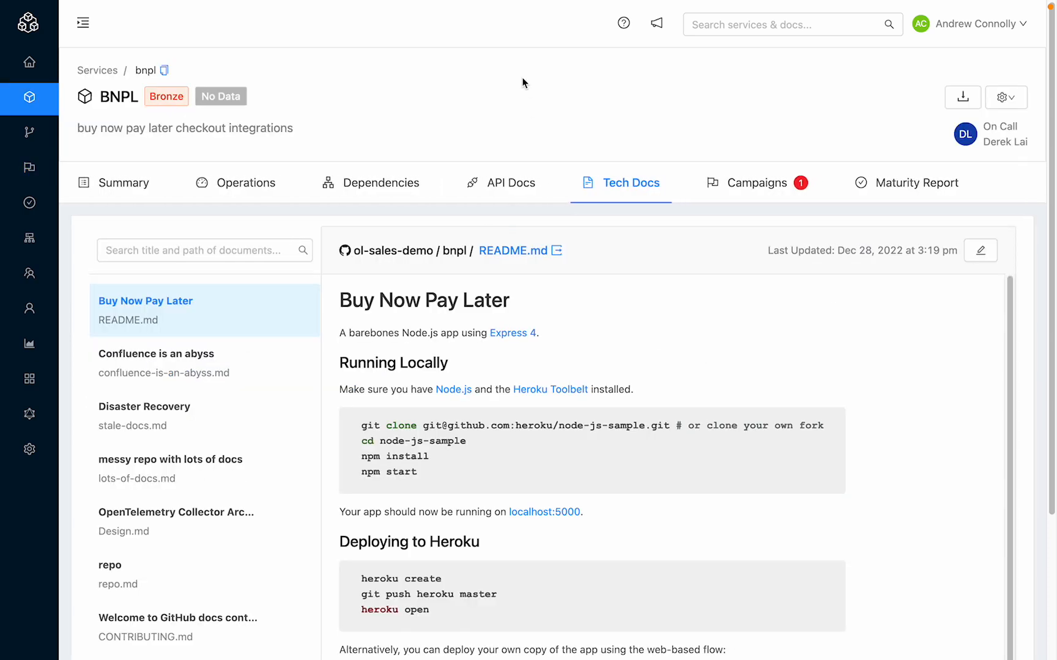
pyautogui.moveTo(497, 39)
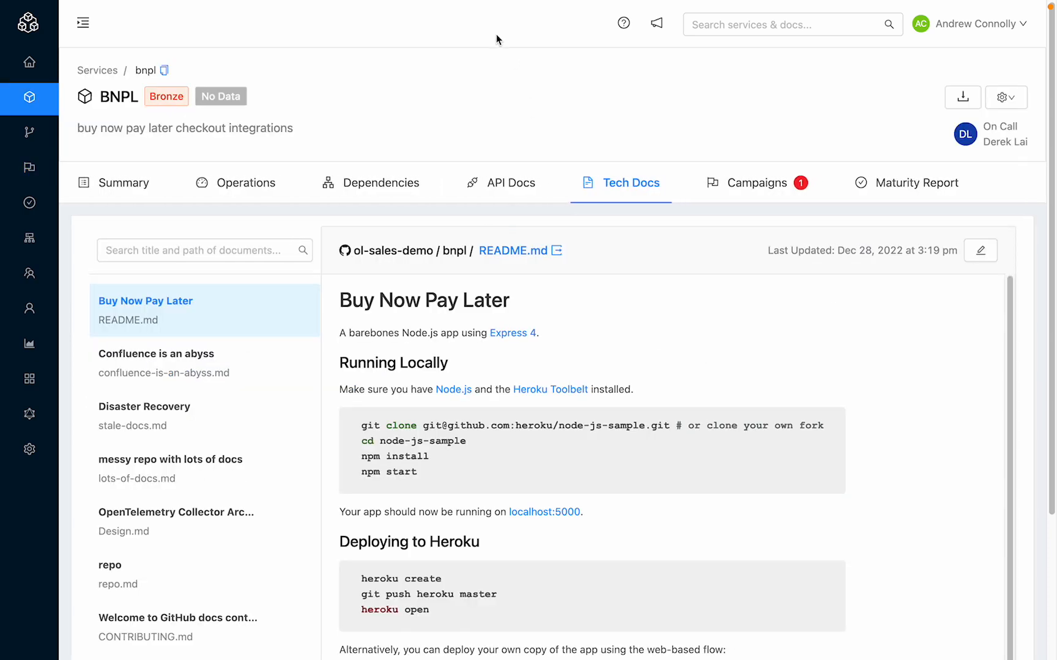